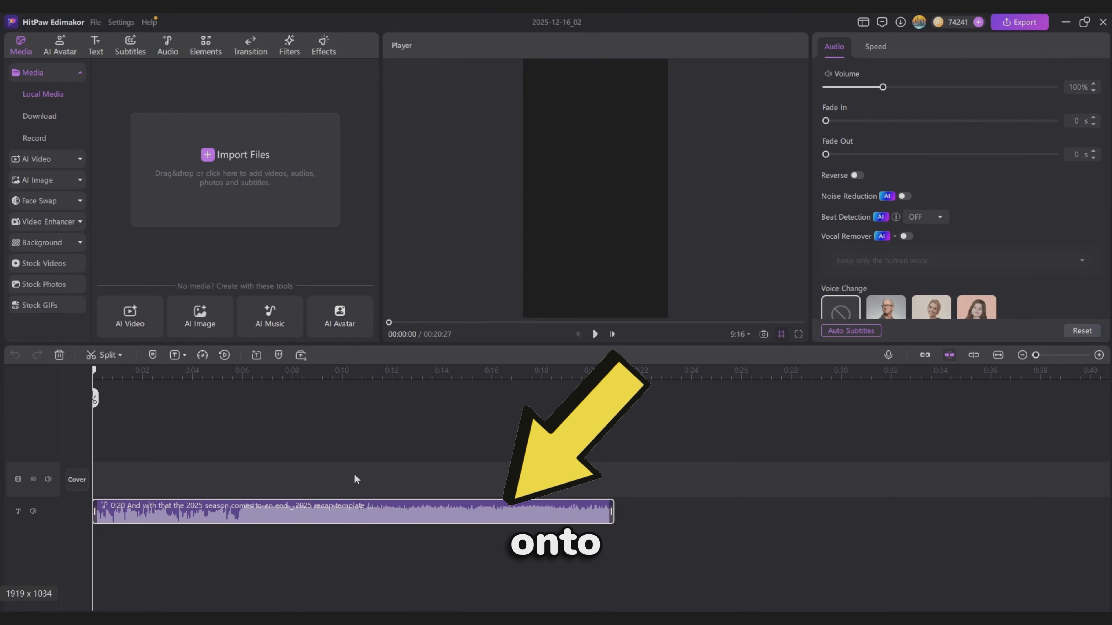
# Step: Apply Fast beat detection to the music clip so beat markers appear along it
pyautogui.rightClick(341, 511)
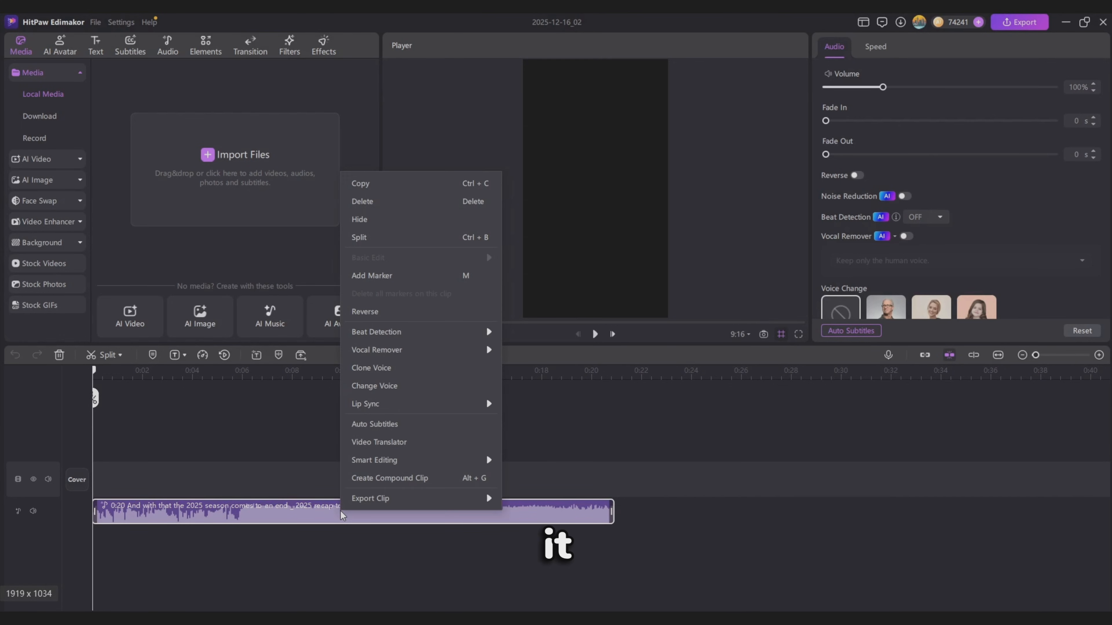
pyautogui.moveTo(402, 332)
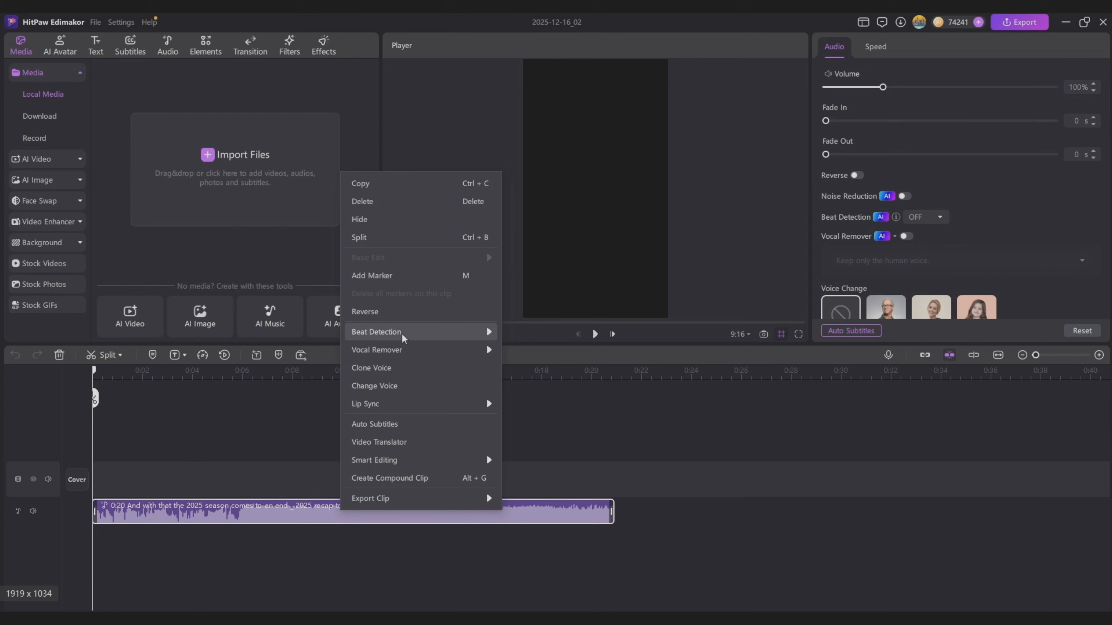
pyautogui.moveTo(376, 332)
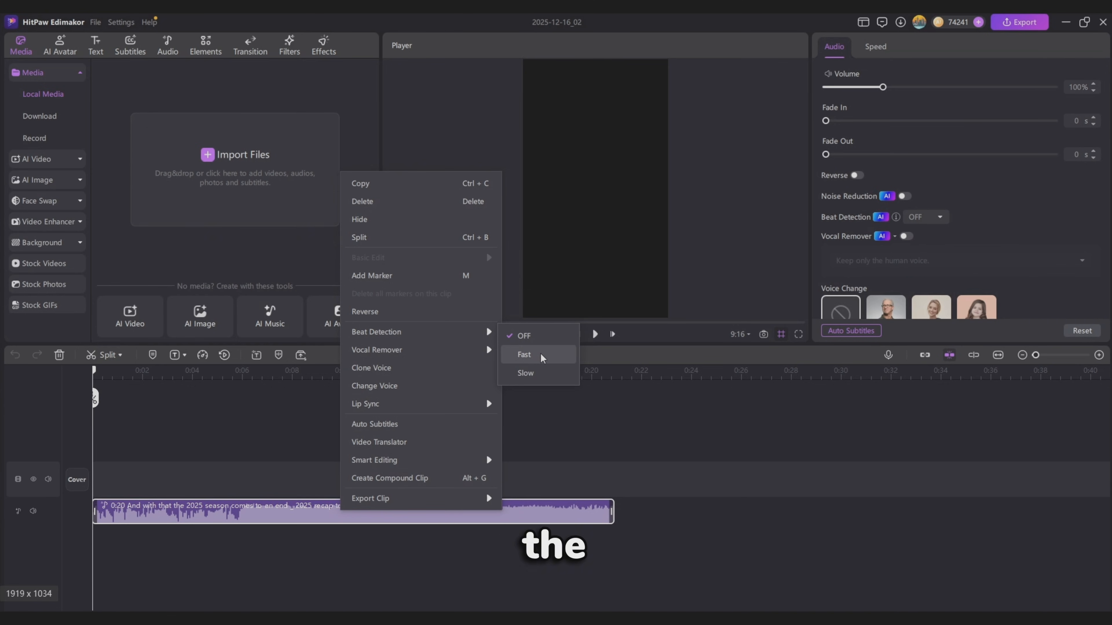
pyautogui.click(525, 354)
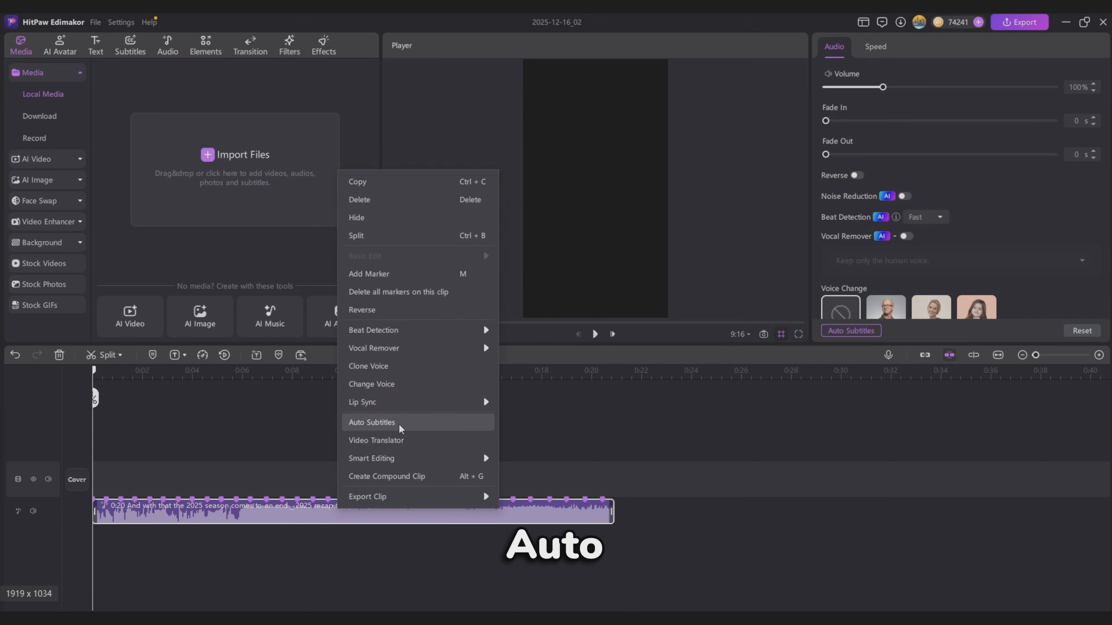
# Step: Run Auto Subtitling on the song, browsing the trending styles, to place four lyric lines on the timeline
pyautogui.click(372, 423)
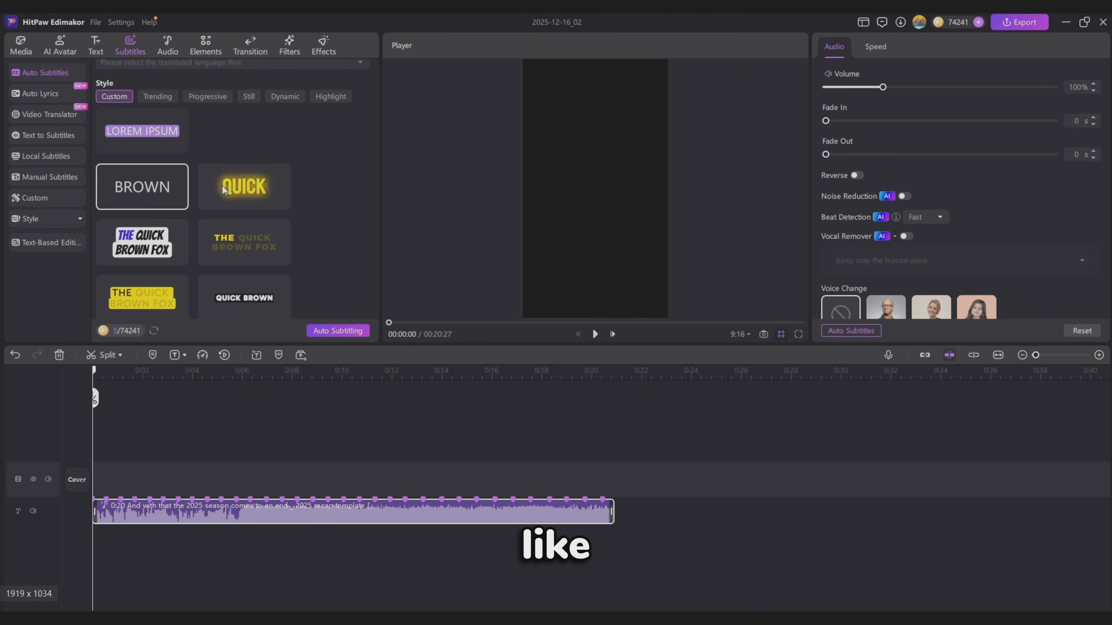
pyautogui.click(158, 96)
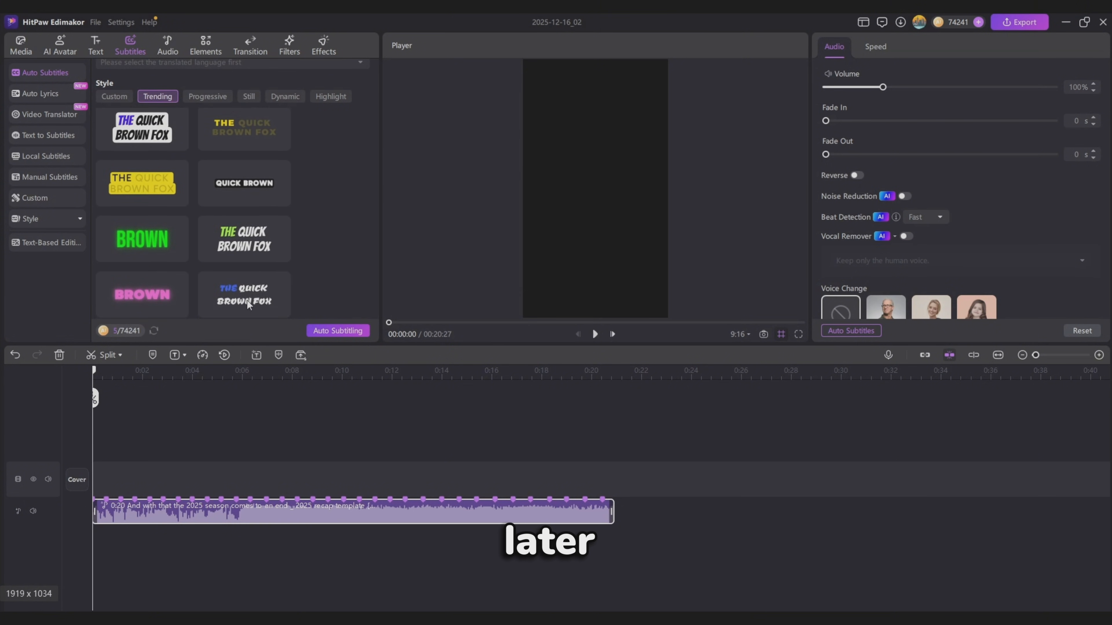
pyautogui.click(337, 330)
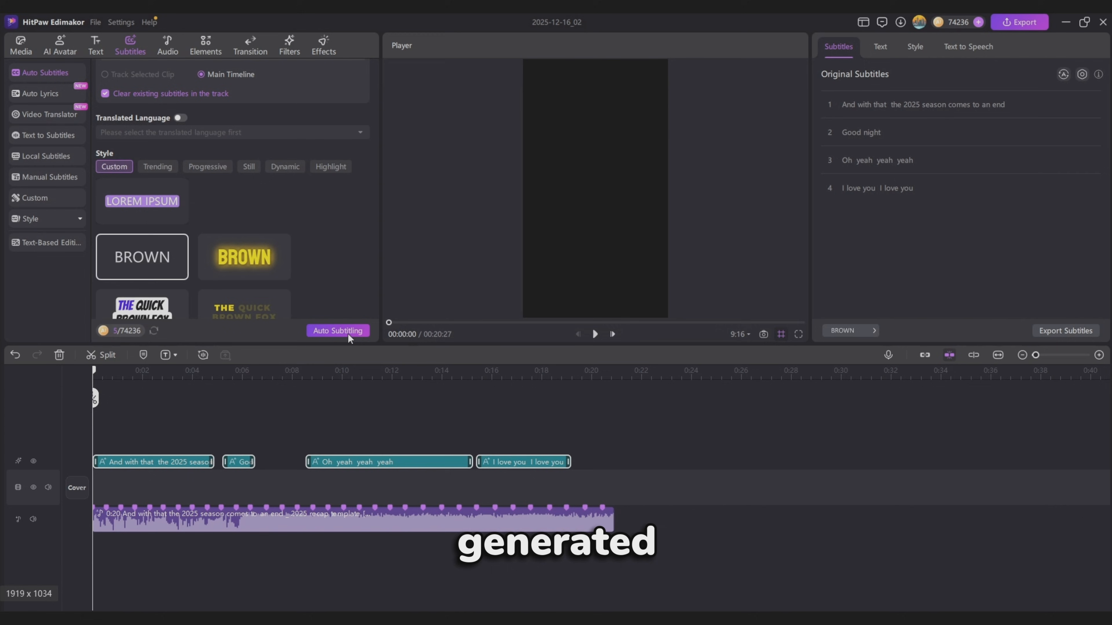
# Step: Show the Animation presets for the 2025 word subtitle in the properties panel
pyautogui.click(21, 42)
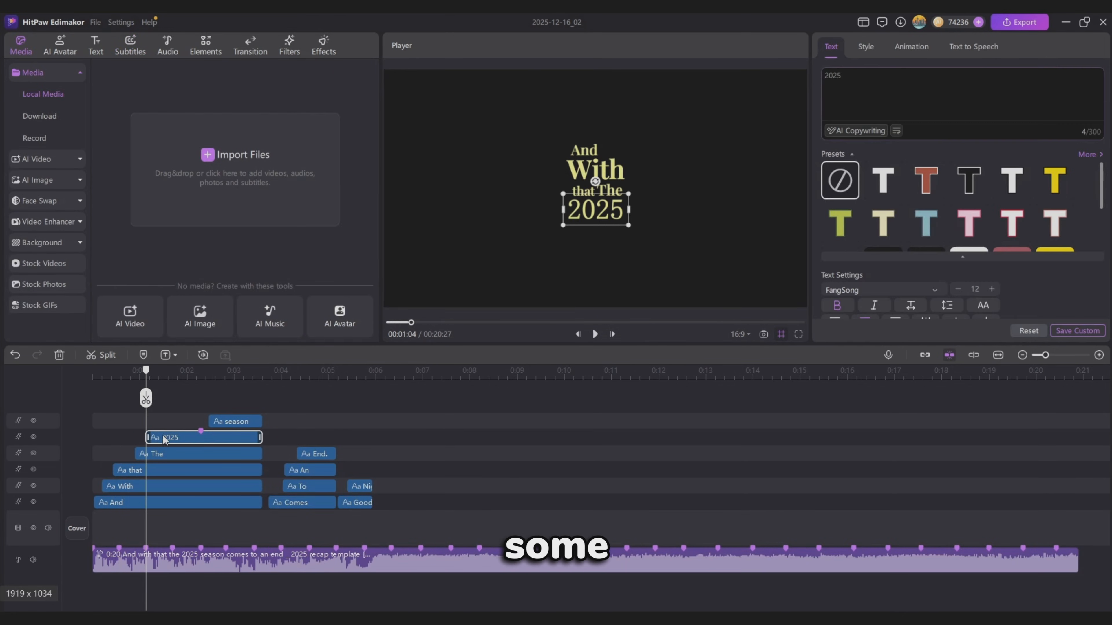
pyautogui.click(911, 47)
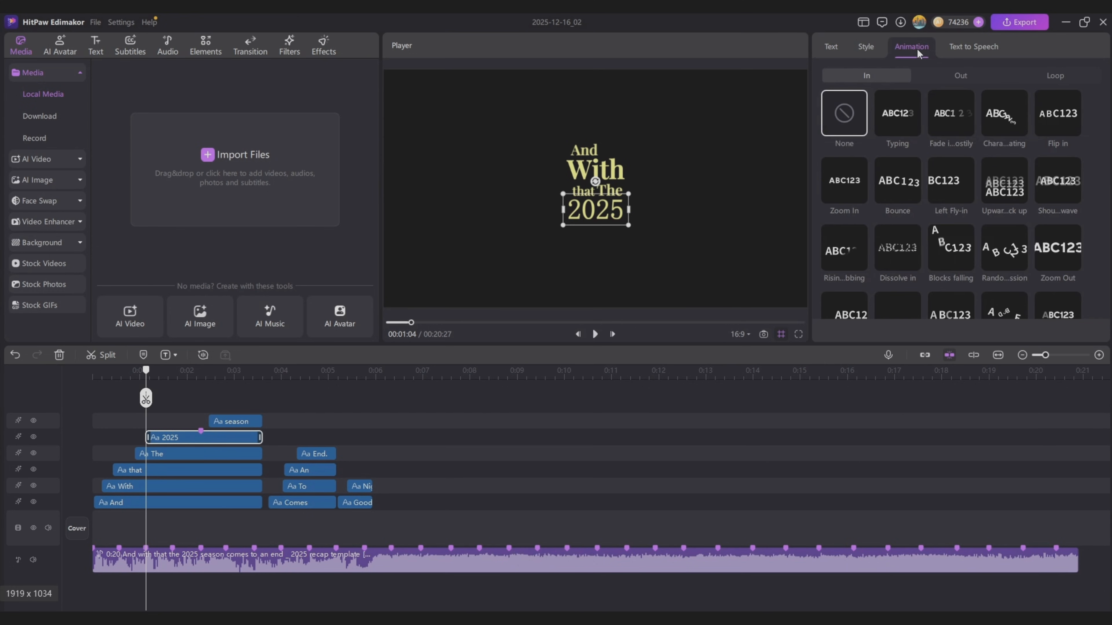